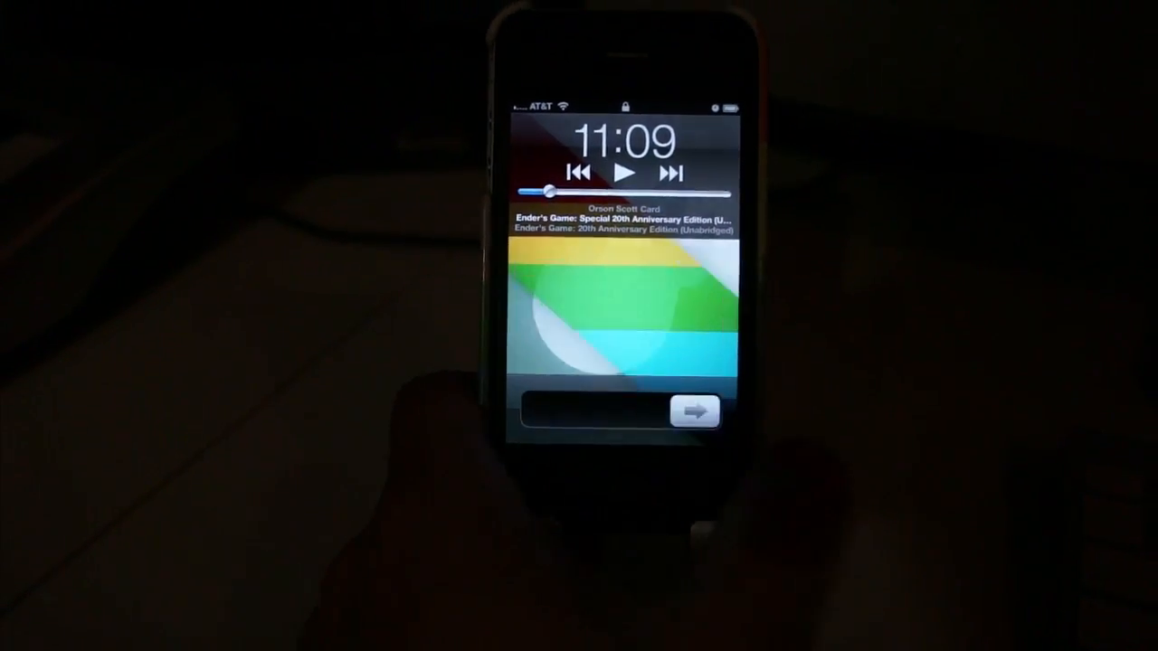
- Unlock the iPhone from the lock screen with the slide-to-unlock slider
left_click_drag(696, 412, 561, 412)
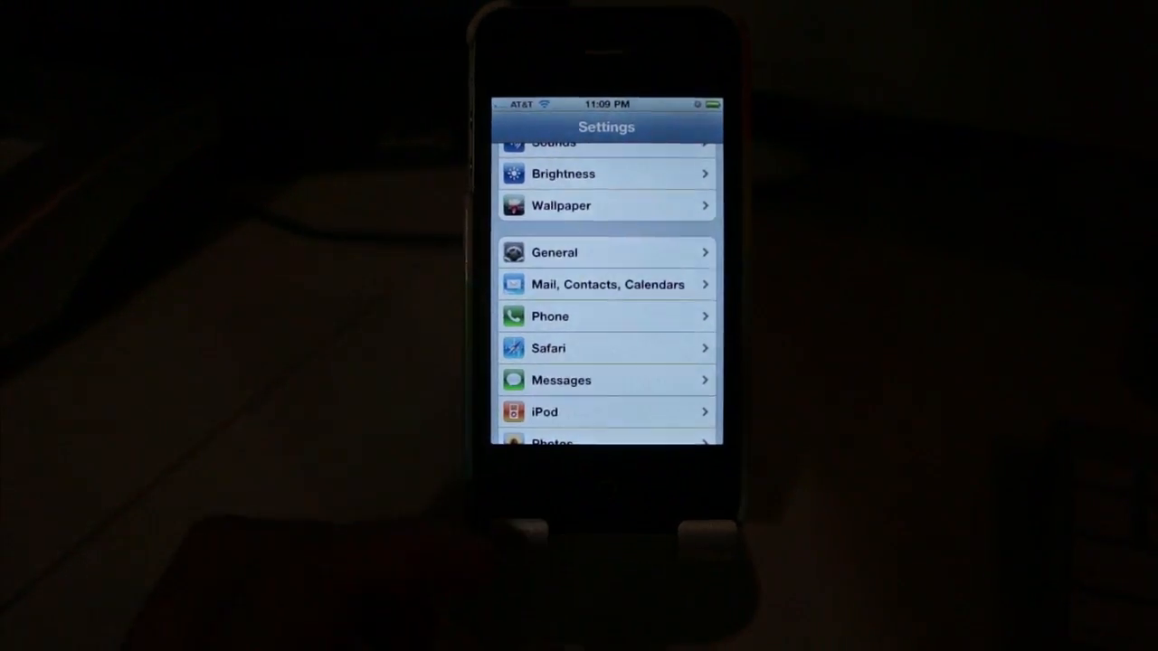
- Navigate through General to the Triple-click Home options in Accessibility
left_click(606, 252)
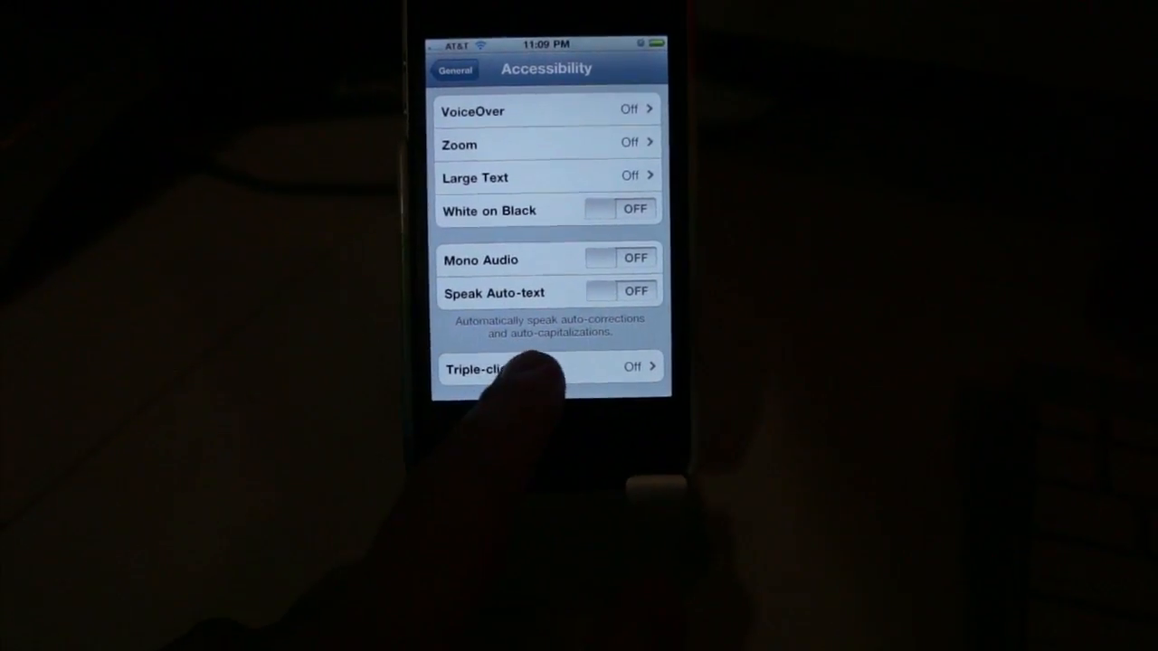
left_click(549, 367)
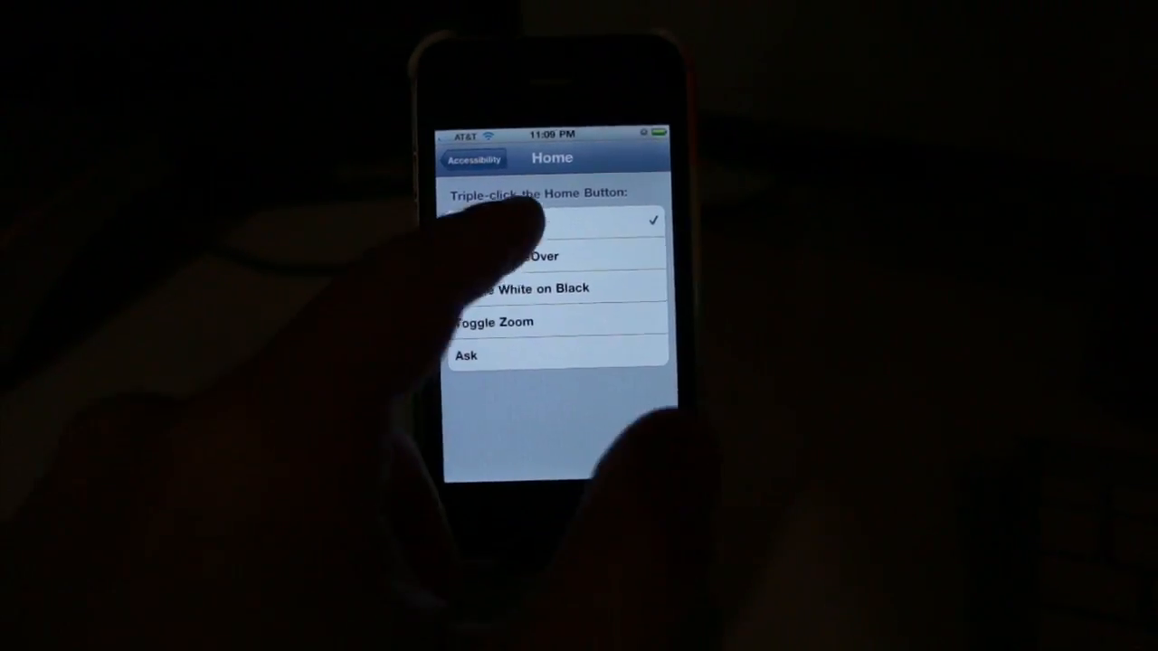